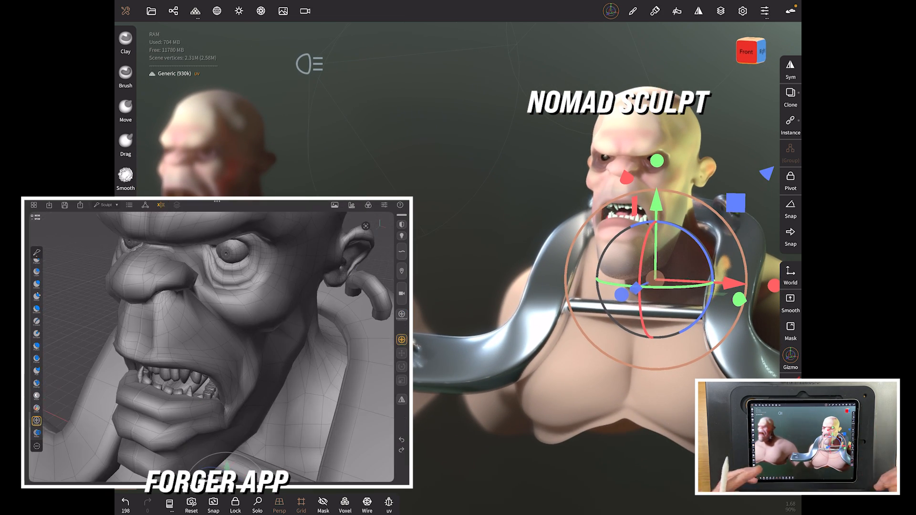
- Open the Topology menu's Multires tab, showing Subdivide and Reverse for the ogre bust
{"action": "left_click", "coordinate": [162, 205]}
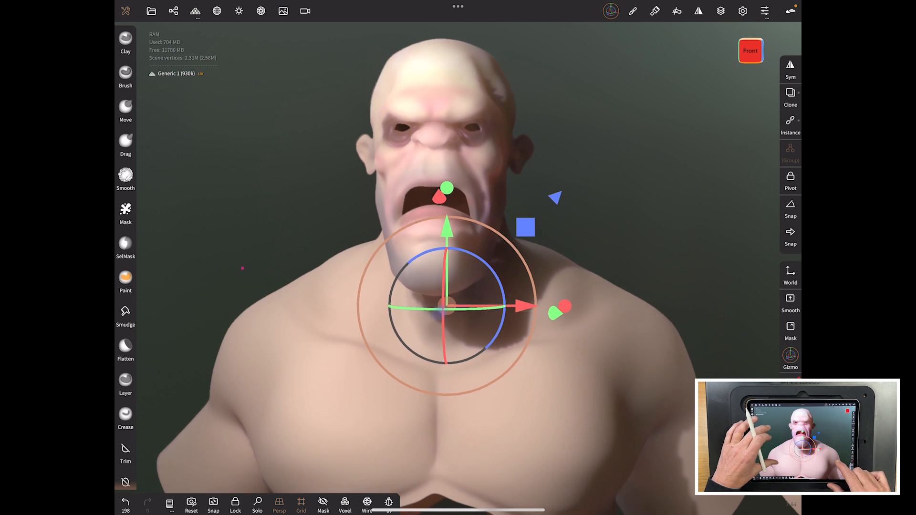
{"action": "left_click", "coordinate": [195, 10]}
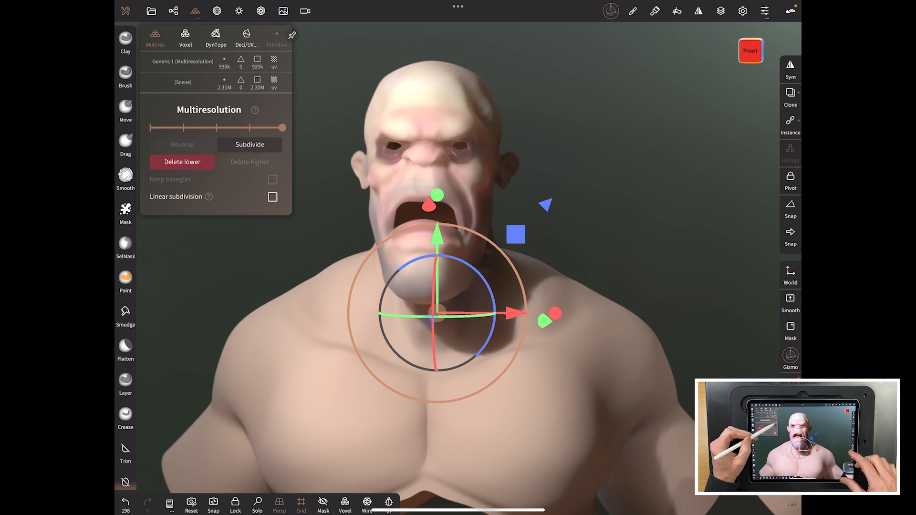
{"action": "left_click_drag", "start_coordinate": [283, 128], "coordinate": [150, 127]}
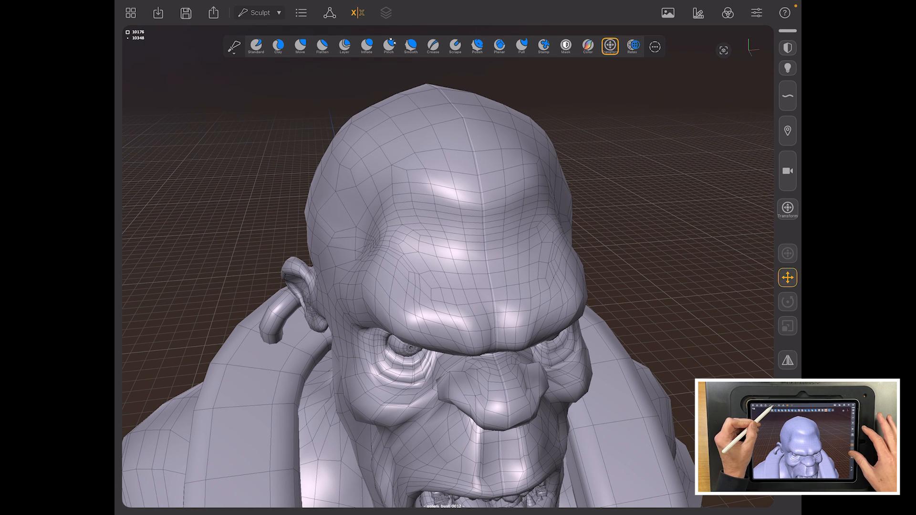
{"action": "left_click", "coordinate": [260, 13]}
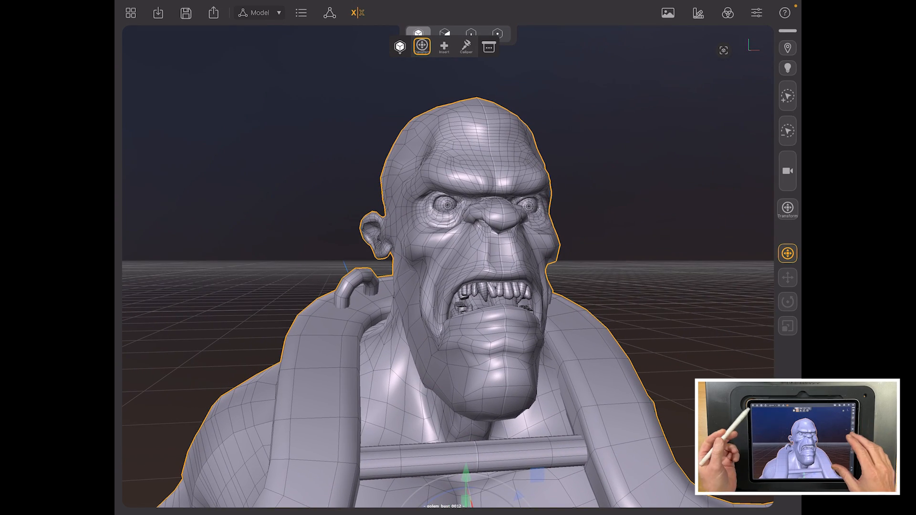
{"action": "left_click", "coordinate": [259, 12]}
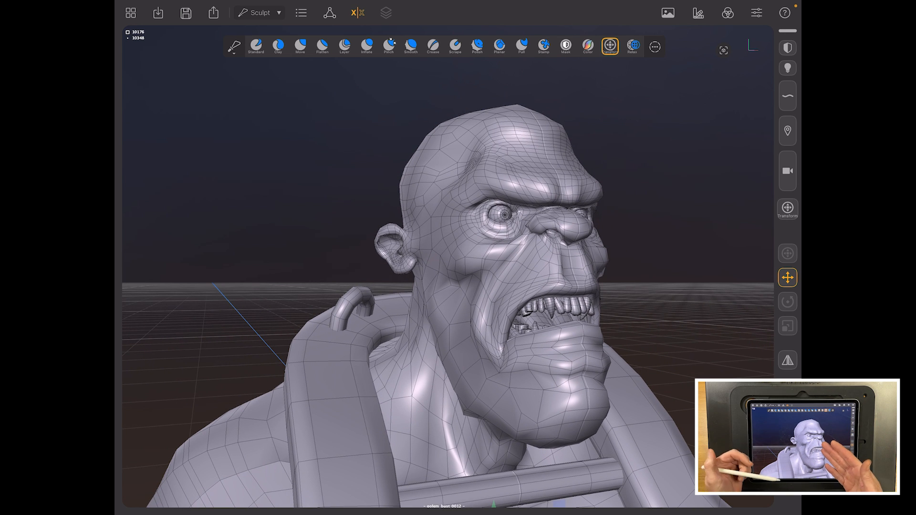
- Activate the Move brush and orbit the view around the ogre head
{"action": "left_click", "coordinate": [299, 46]}
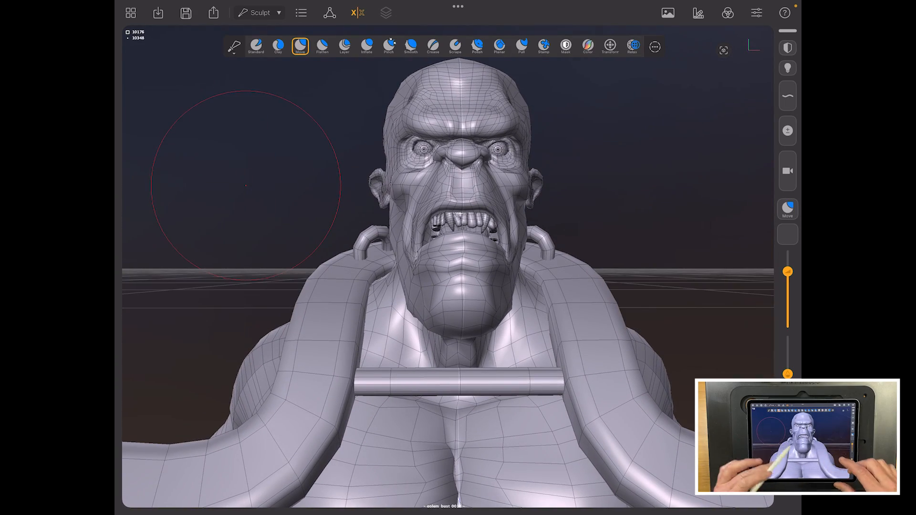
{"action": "left_click_drag", "start_coordinate": [468, 234], "coordinate": [351, 205]}
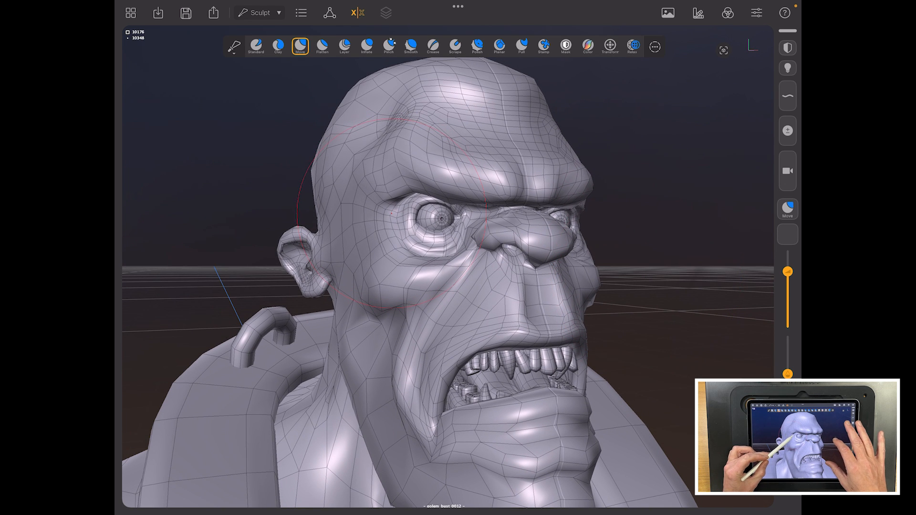
- Change the workspace mode dropdown from Sculpt to Model for the ogre bust
{"action": "left_click", "coordinate": [260, 12]}
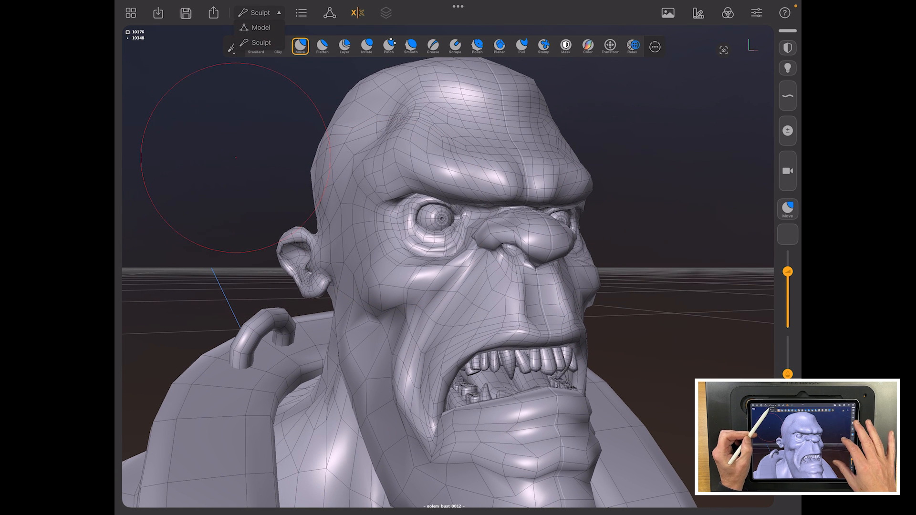
{"action": "left_click", "coordinate": [260, 27]}
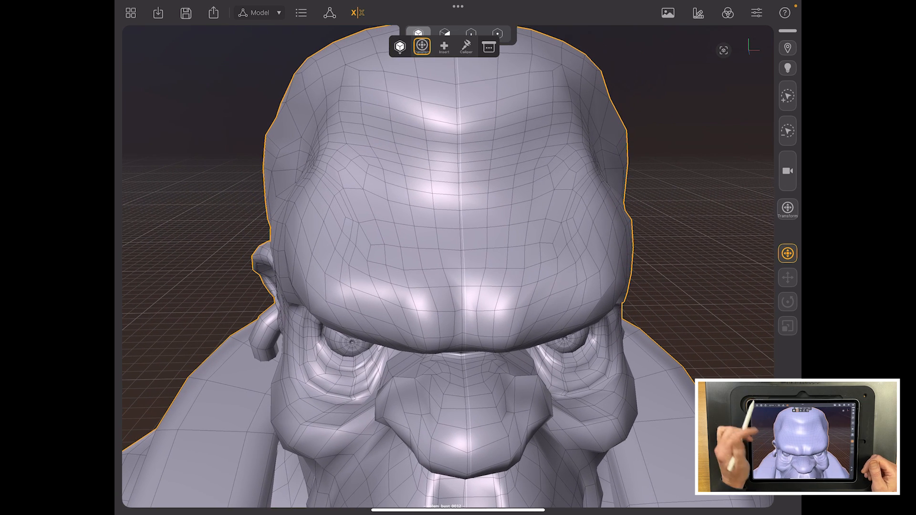
{"action": "left_click", "coordinate": [400, 46]}
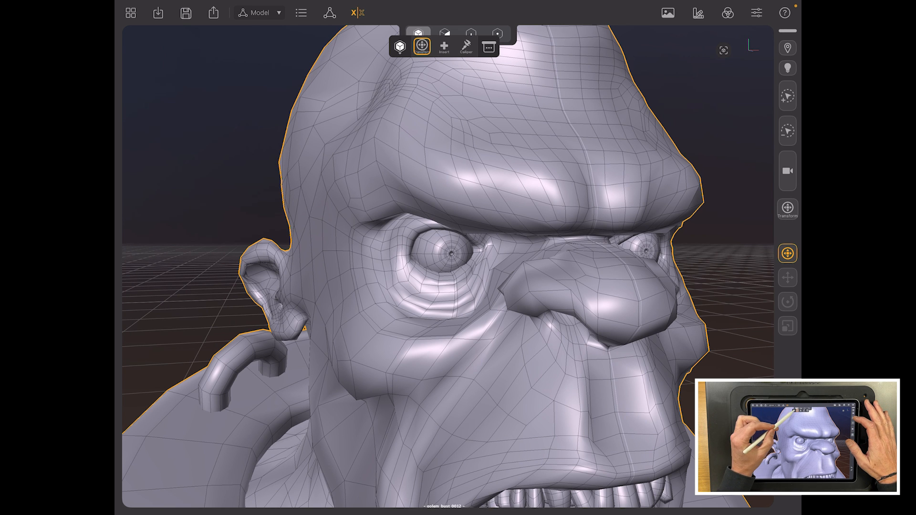
- Set the selection level to Point, then switch it to Face
{"action": "left_click", "coordinate": [400, 46]}
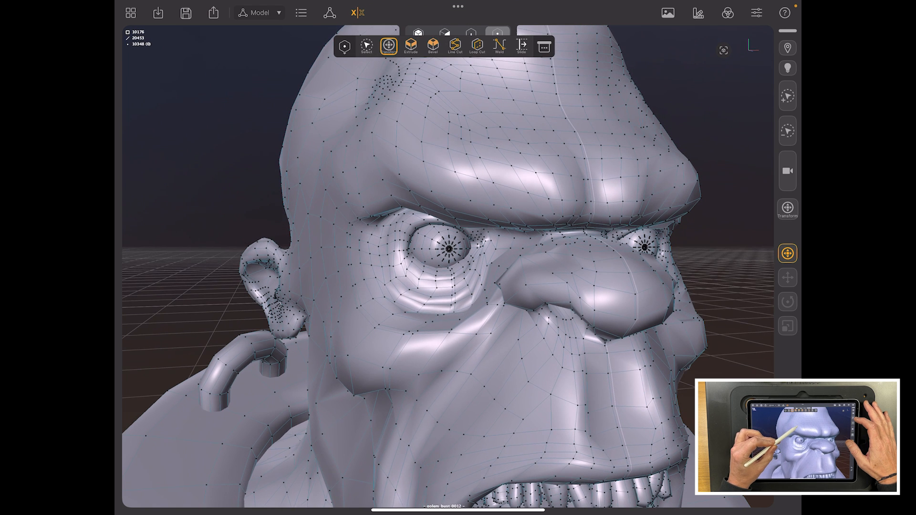
{"action": "left_click", "coordinate": [421, 142]}
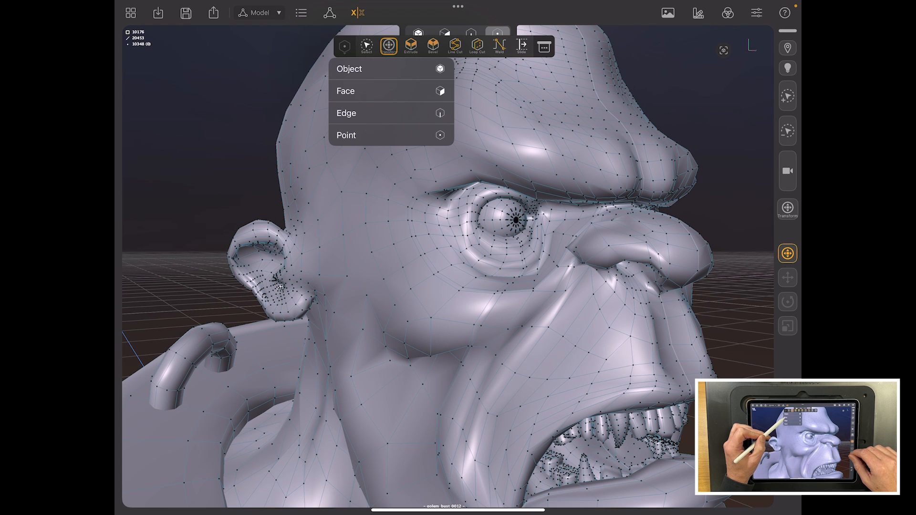
{"action": "left_click", "coordinate": [346, 91]}
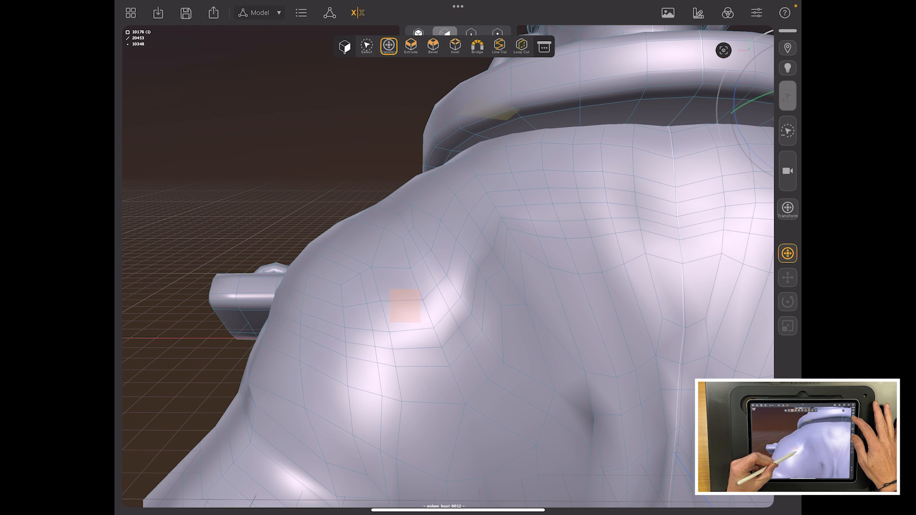
- Select a small shoulder face patch and extrude it inward by about -0.22
{"action": "left_click", "coordinate": [403, 304]}
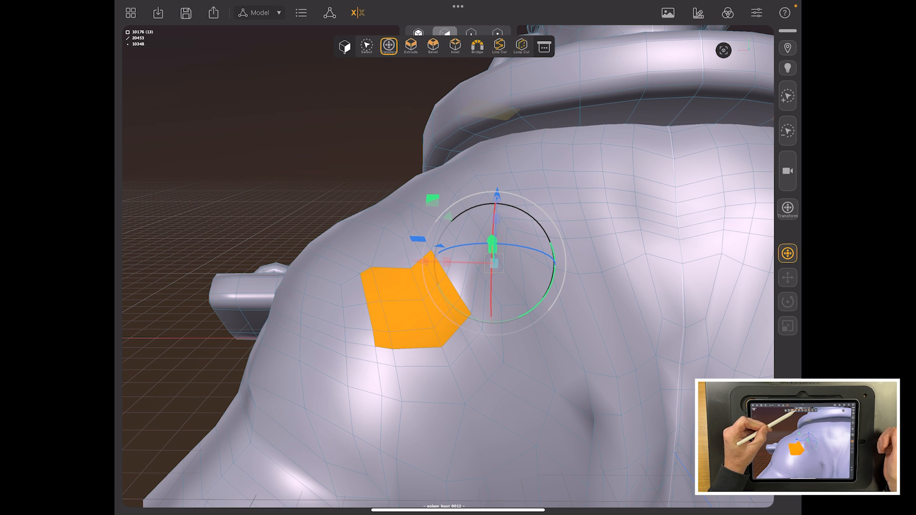
{"action": "left_click", "coordinate": [411, 45]}
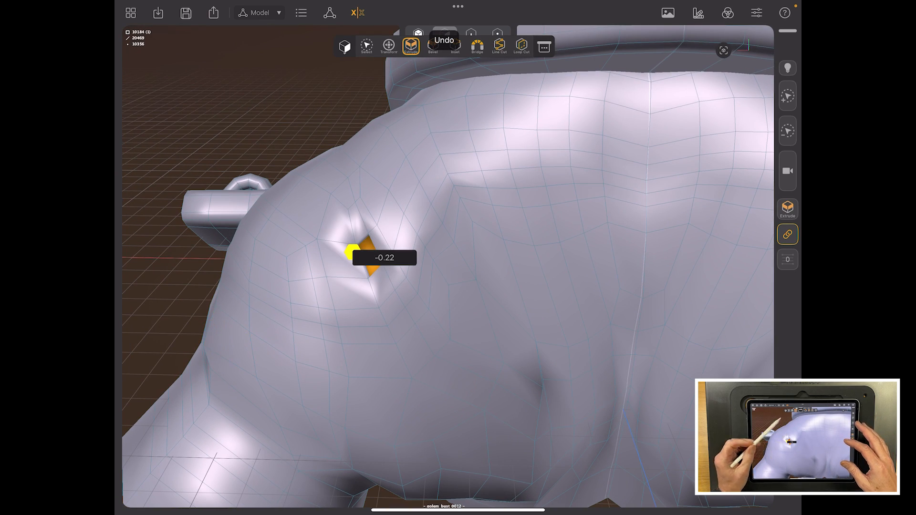
- Undo the inward shoulder extrusion so the bust's shoulder is smooth again
{"action": "left_click", "coordinate": [499, 46]}
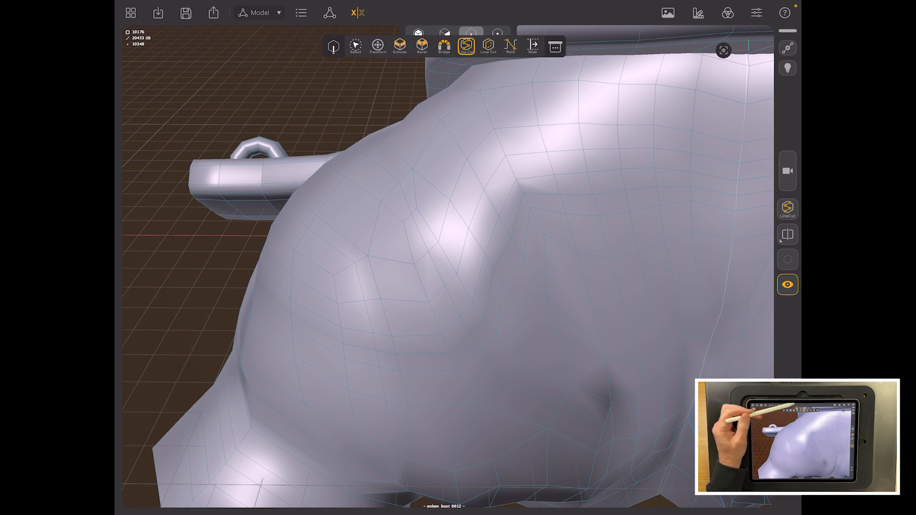
{"action": "left_click", "coordinate": [444, 46]}
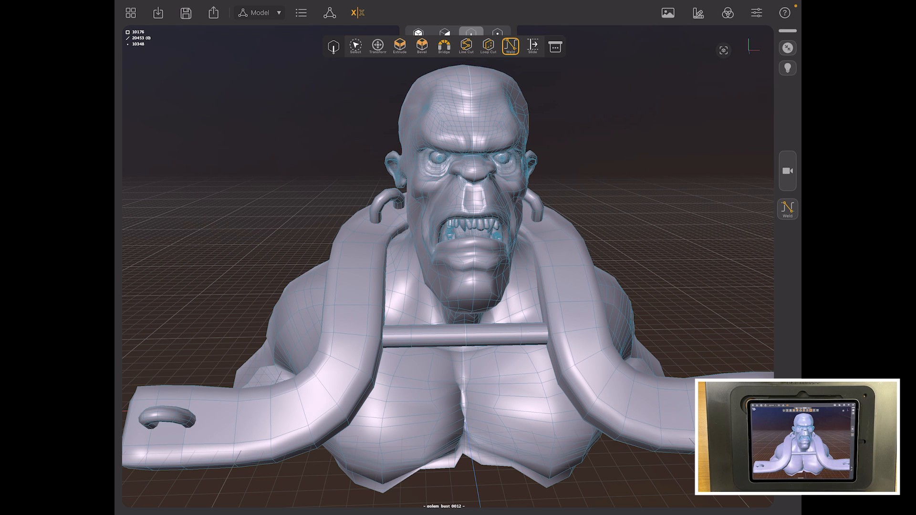
- Dismiss the import options, start a scene with a default cube, and enter mesh editing
{"action": "left_click", "coordinate": [159, 13]}
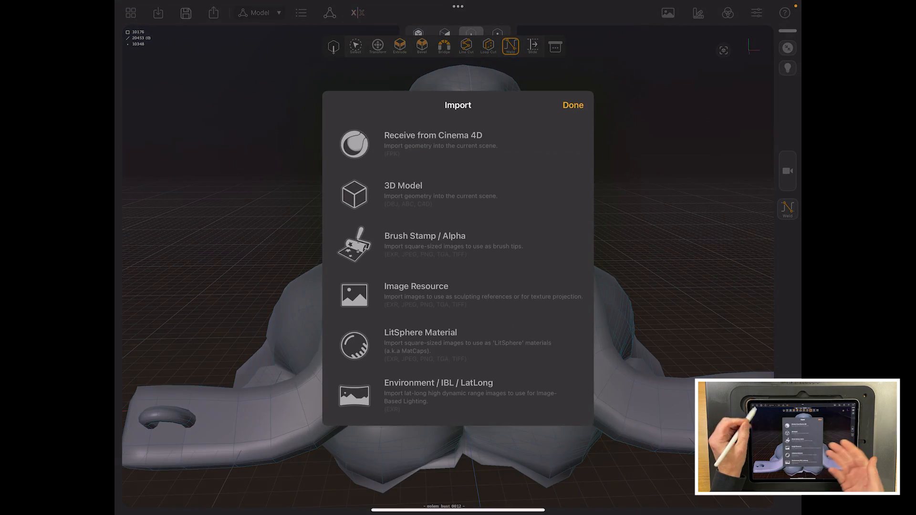
{"action": "left_click", "coordinate": [573, 105]}
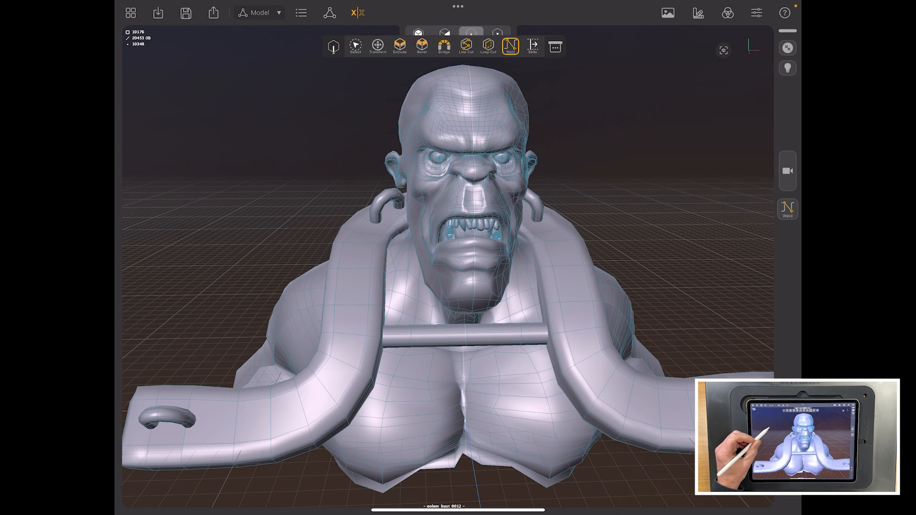
{"action": "left_click", "coordinate": [185, 13]}
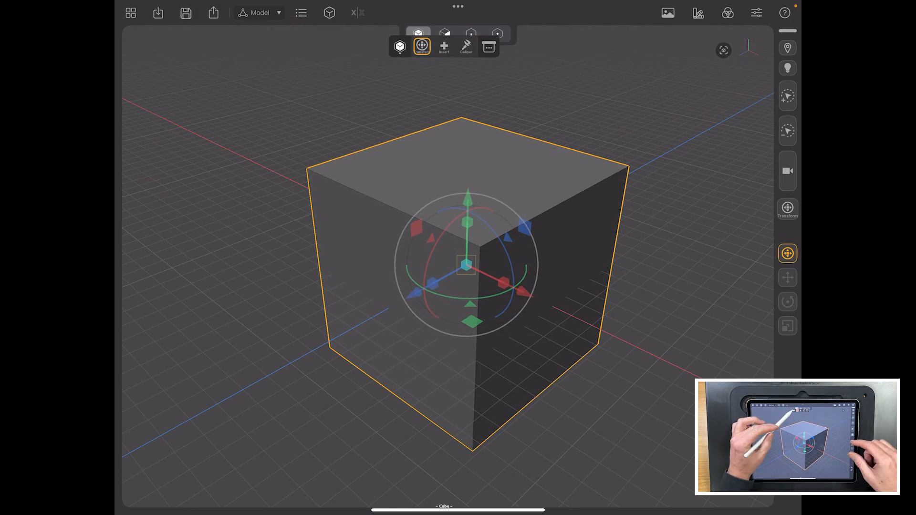
{"action": "left_click", "coordinate": [400, 46]}
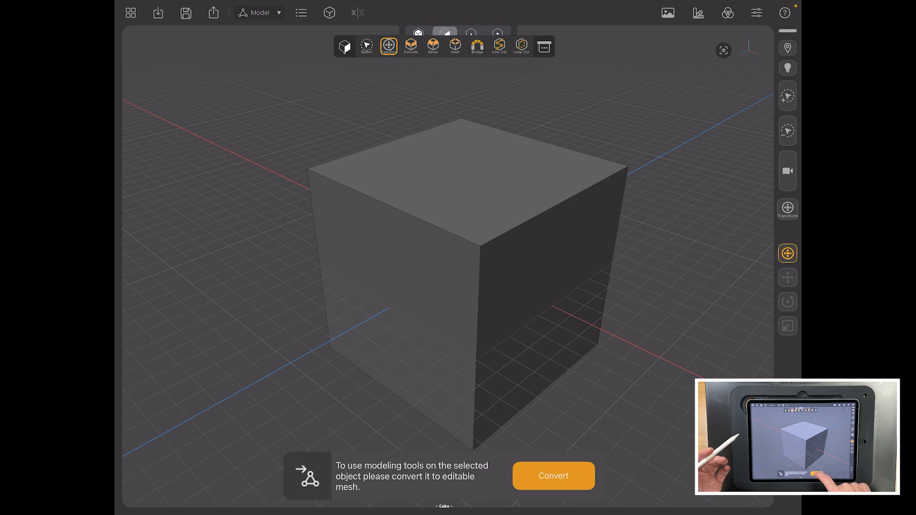
- Convert the cube to editable mesh and extrude blocks from its top and side, one at 0.53
{"action": "left_click", "coordinate": [552, 476]}
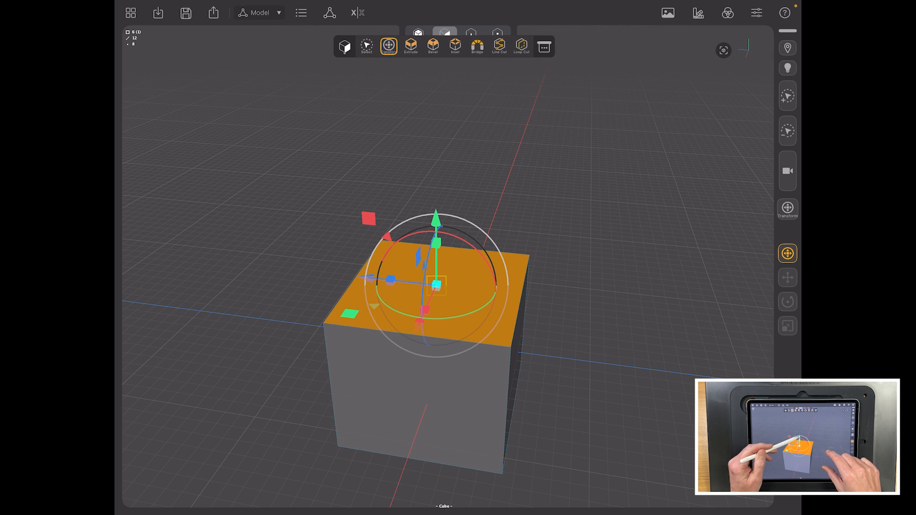
{"action": "left_click", "coordinate": [411, 47]}
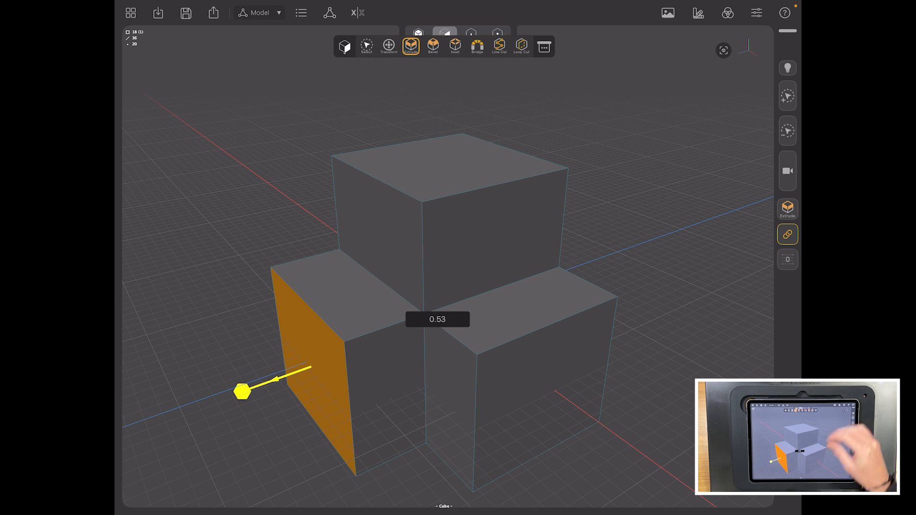
- Confirm the left block extrusion, inspect it in Object mode, then return to Mesh editing
{"action": "left_click", "coordinate": [544, 46]}
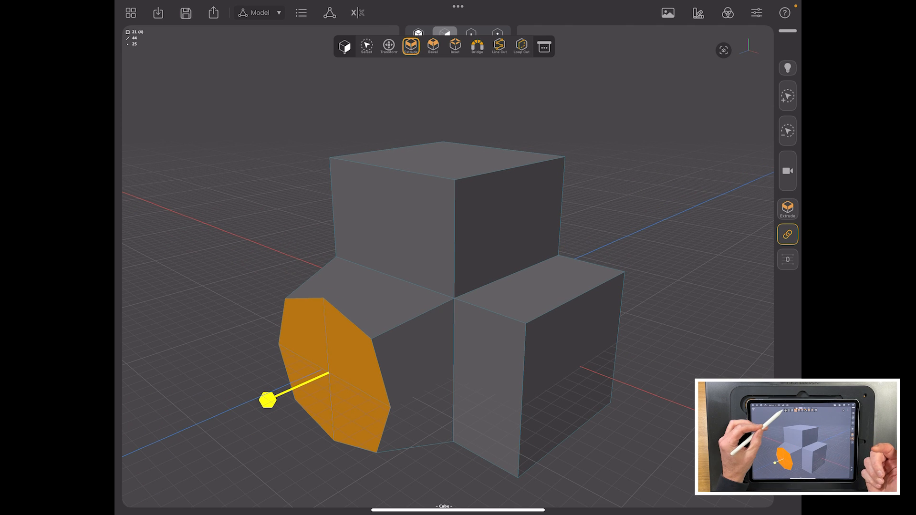
{"action": "left_click", "coordinate": [421, 46]}
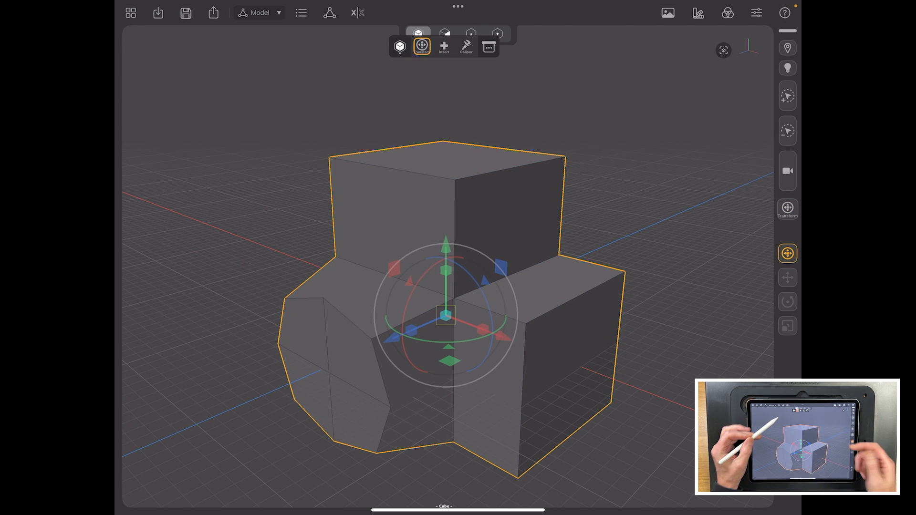
{"action": "left_click", "coordinate": [488, 47]}
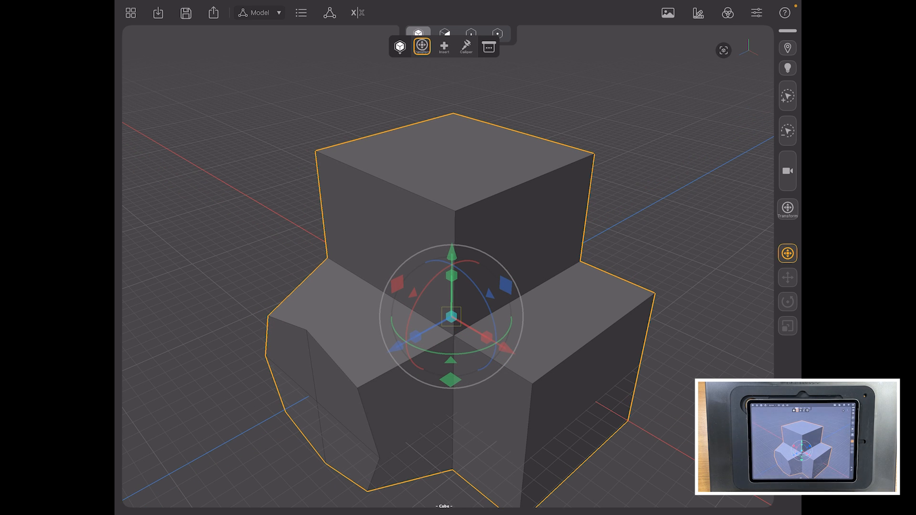
{"action": "left_click", "coordinate": [400, 47]}
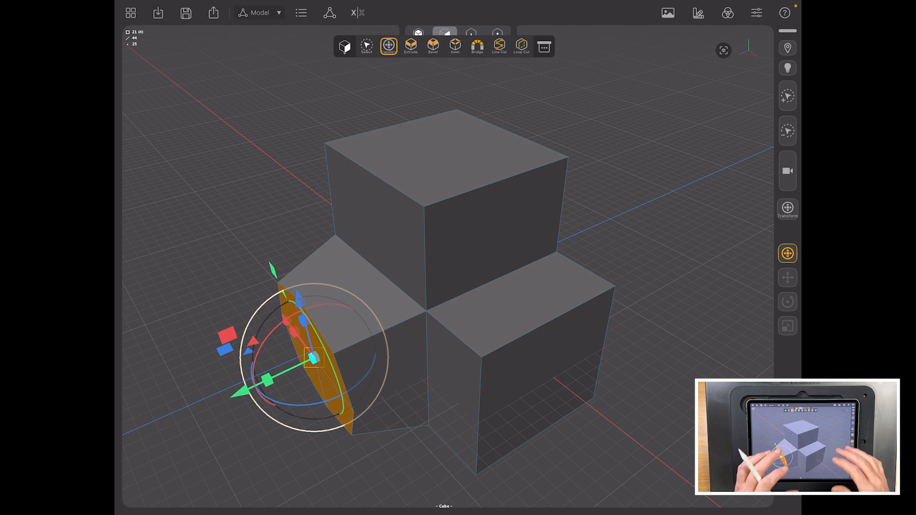
- Load the Arisaema base model 010 UVs scene with its wireframed leaves, stems and roots
{"action": "left_click", "coordinate": [499, 46]}
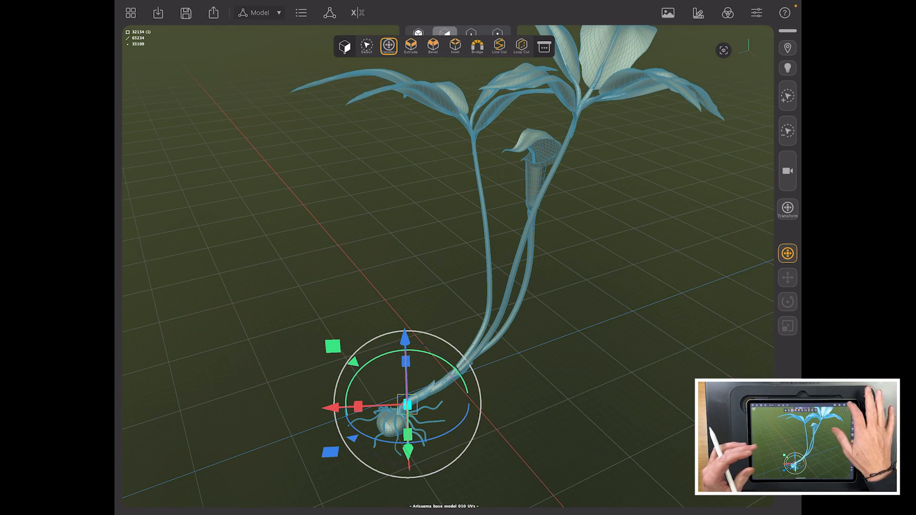
- Preview the plant in wireframe and with backface culling, leave both off, and hide the grid
{"action": "left_click", "coordinate": [757, 13]}
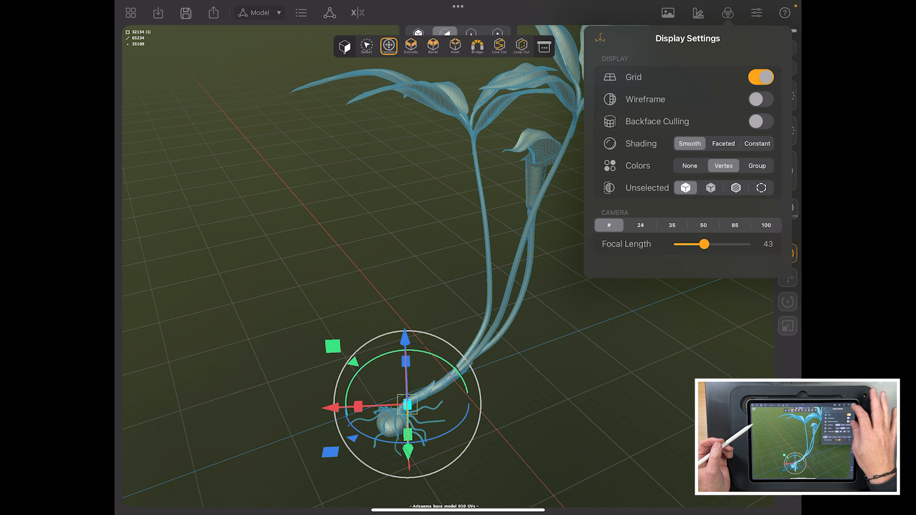
{"action": "left_click", "coordinate": [761, 99]}
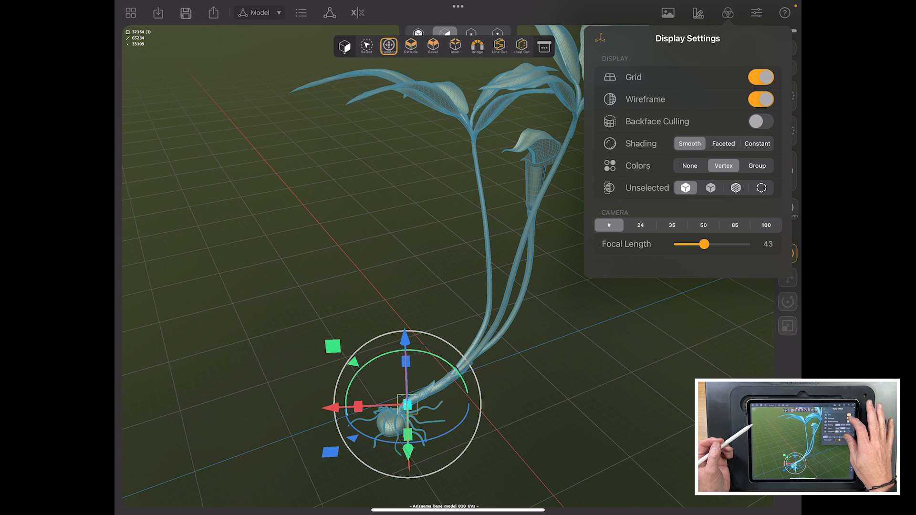
{"action": "left_click", "coordinate": [760, 99]}
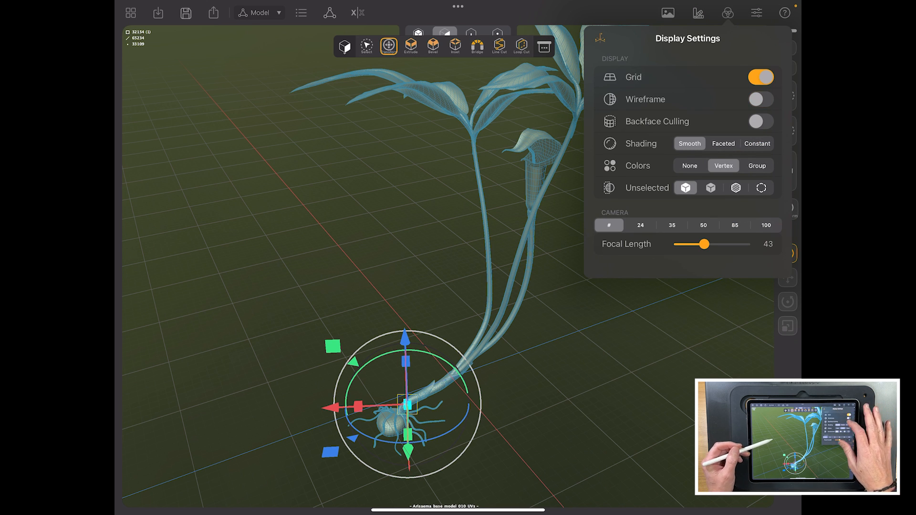
{"action": "left_click", "coordinate": [760, 121]}
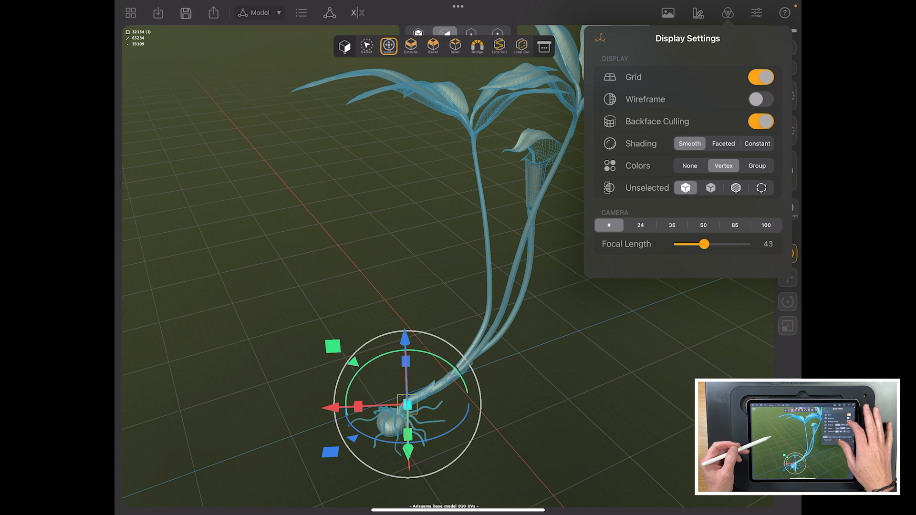
{"action": "left_click", "coordinate": [760, 121]}
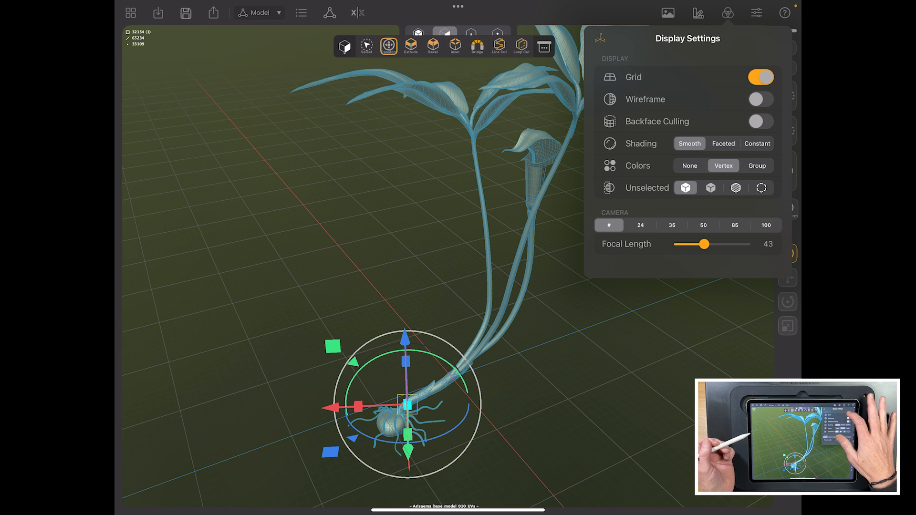
{"action": "left_click", "coordinate": [760, 76]}
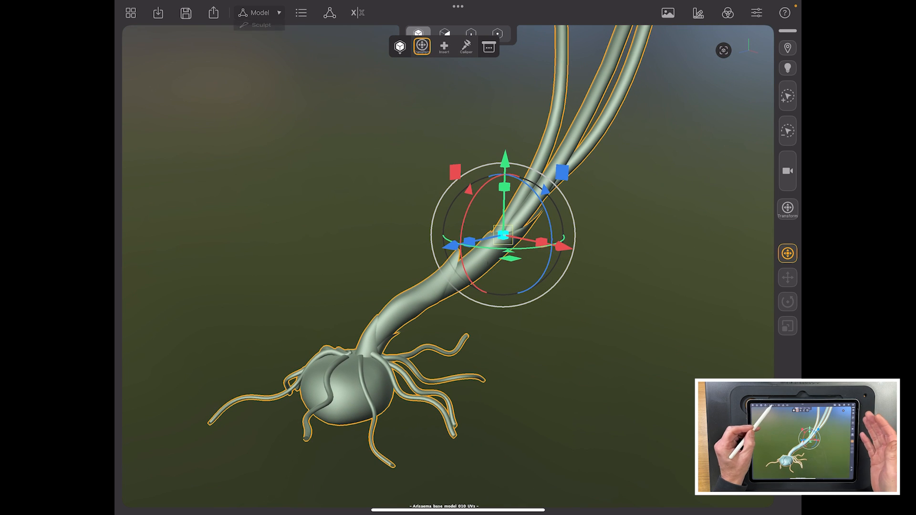
- Switch the mode dropdown from Model to Sculpt and select the Standard brush
{"action": "left_click", "coordinate": [260, 13]}
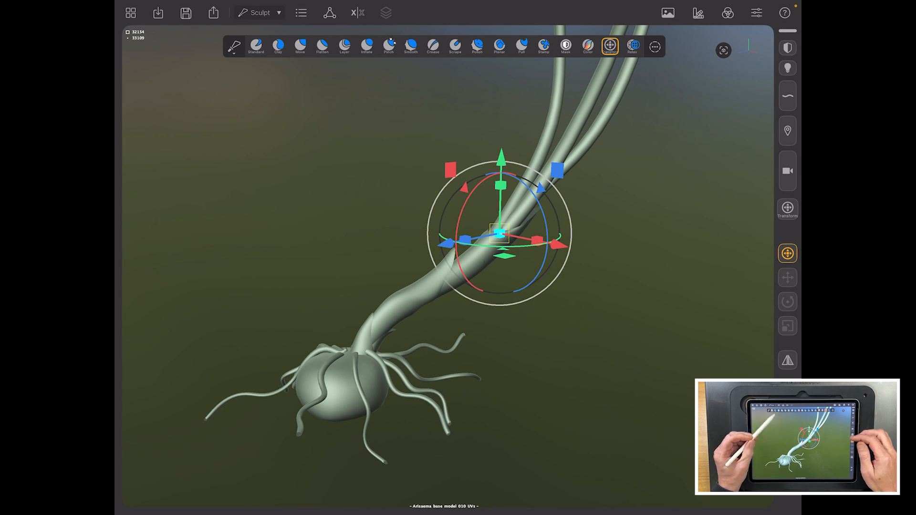
{"action": "left_click", "coordinate": [255, 46]}
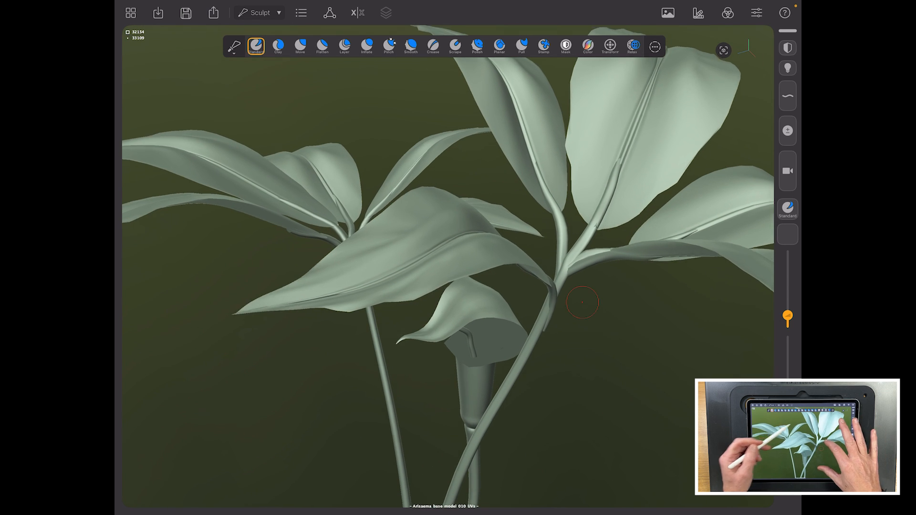
- Select the Relax sculpting brush, then switch to the Move brush
{"action": "left_click", "coordinate": [633, 46]}
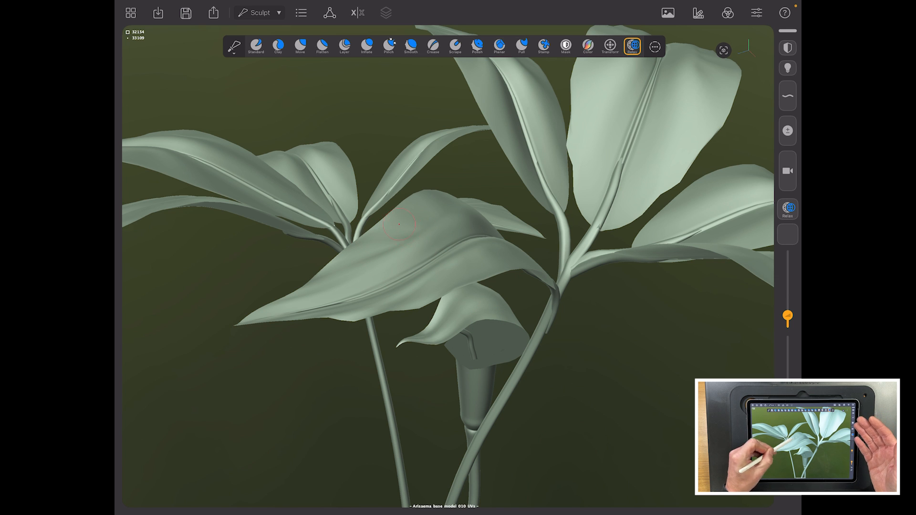
{"action": "mouse_move", "coordinate": [402, 230]}
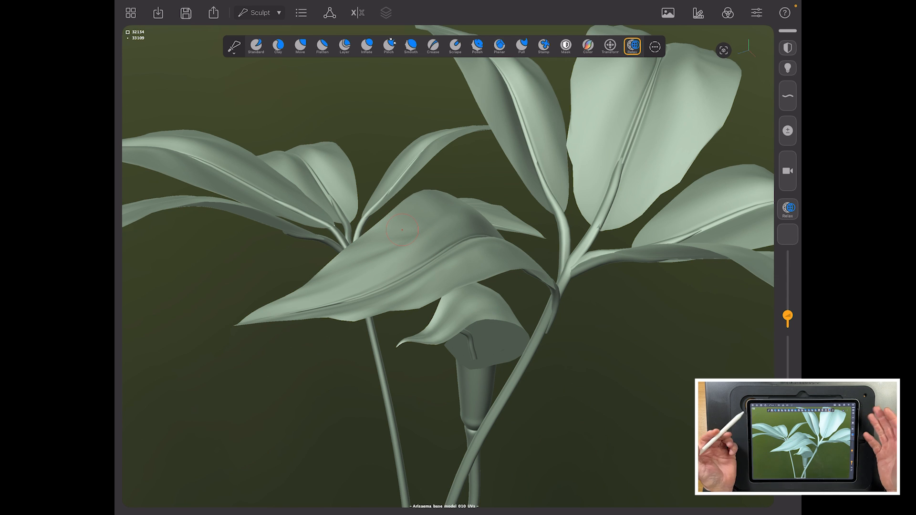
{"action": "left_click", "coordinate": [300, 47]}
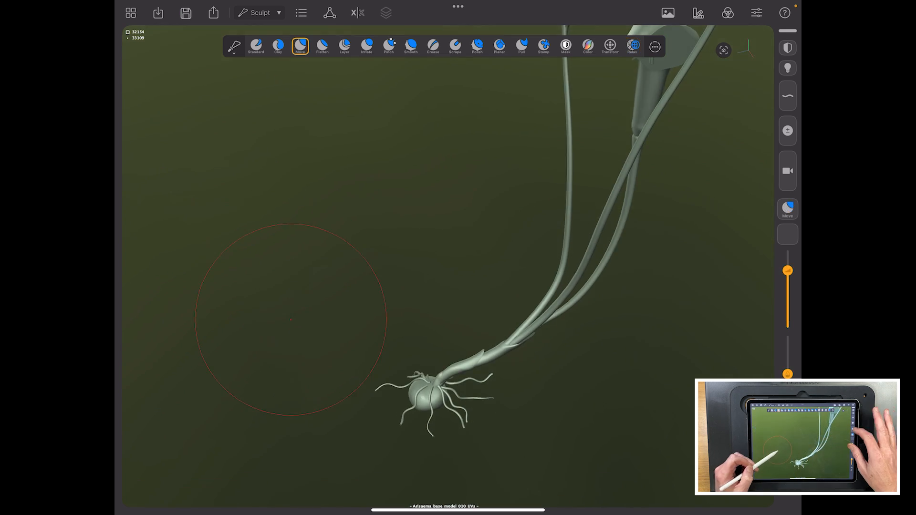